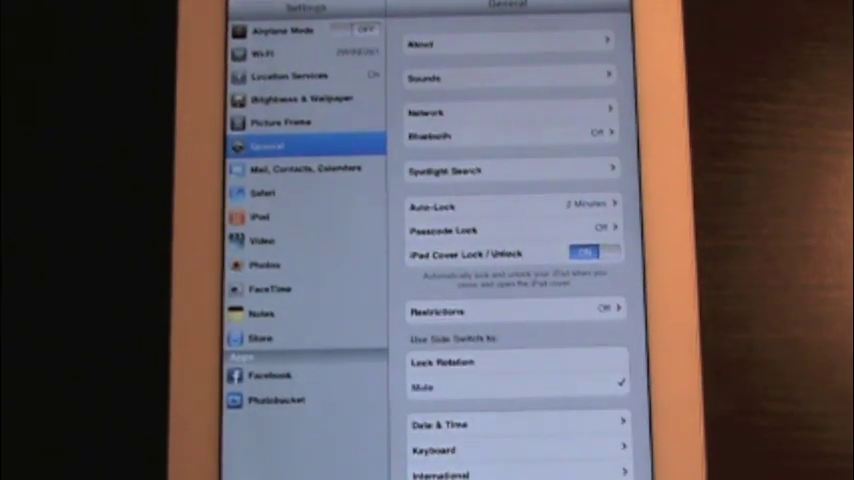
- View Location Services, then Picture Frame showing Dissolve, Zoom in on Faces on, Shuffle off
{"action": "left_click", "coordinate": [285, 75]}
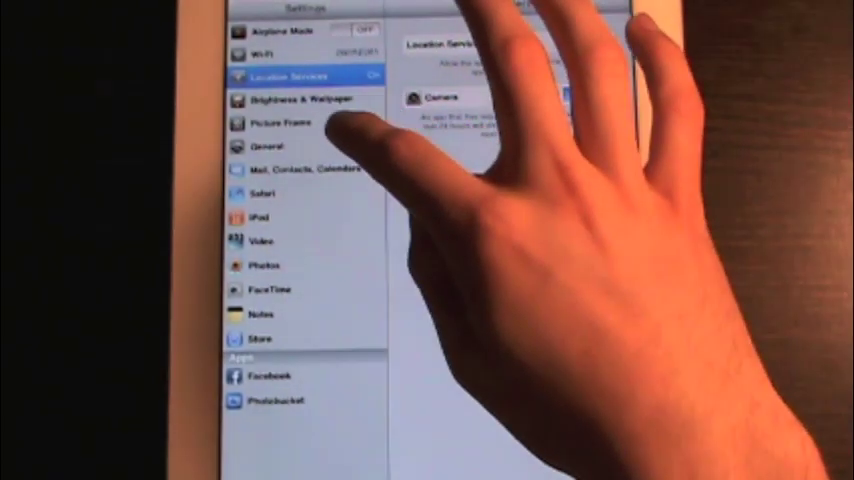
{"action": "left_click", "coordinate": [278, 123]}
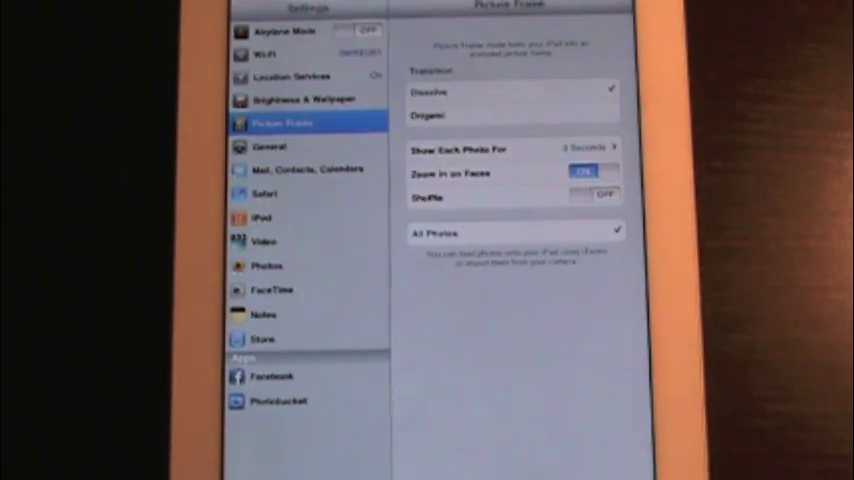